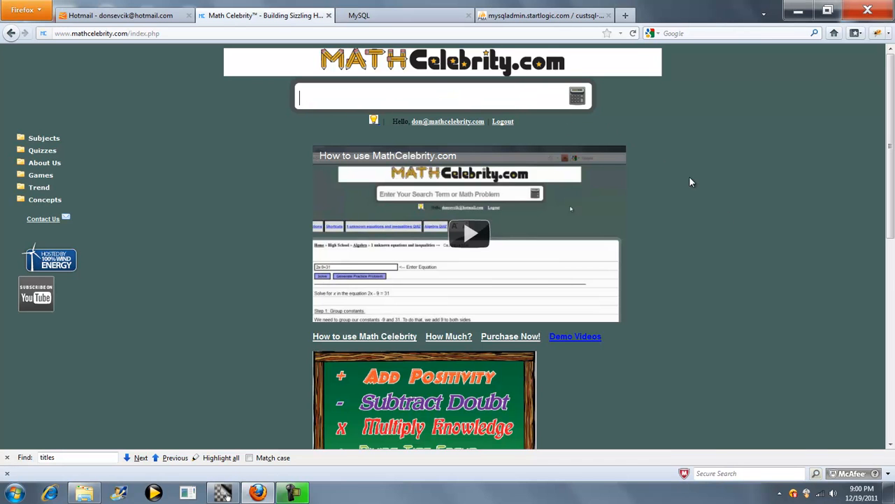
Find the Run Length Encoding calculator and enter AAAABBBBBBBBBCADDDDEEFFFFFFF as the text.
type("ru")
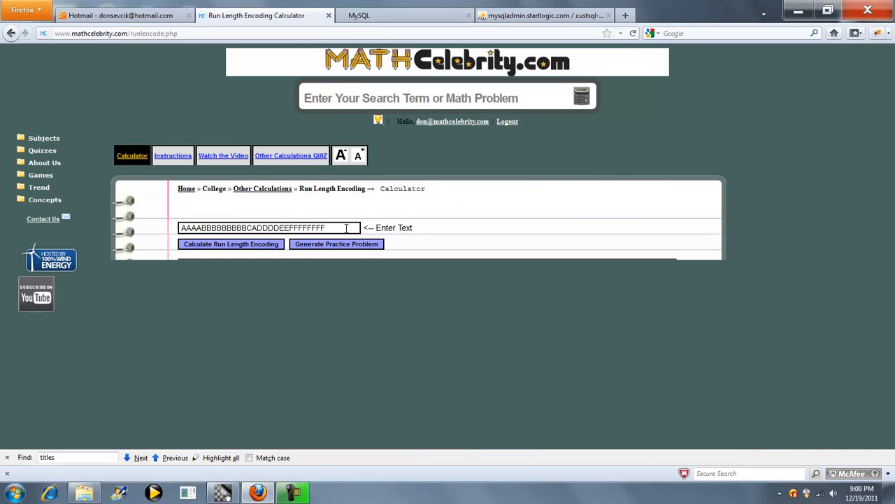
type("F")
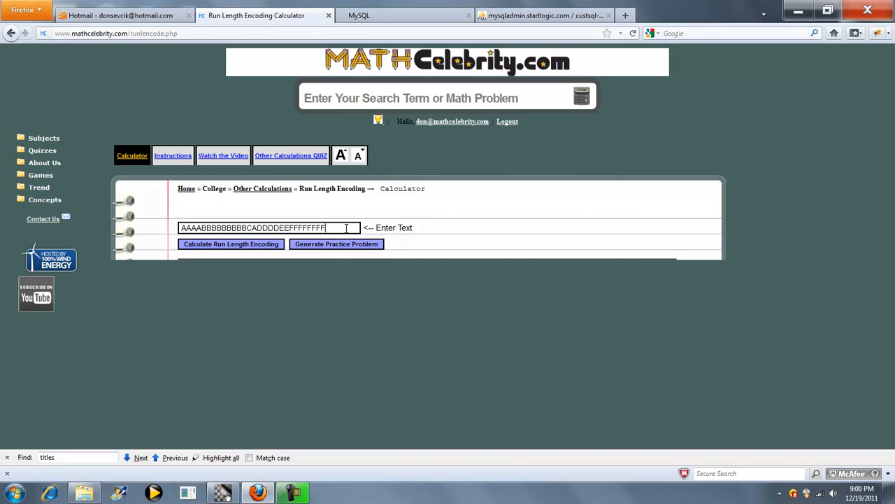
mouse_move(400, 222)
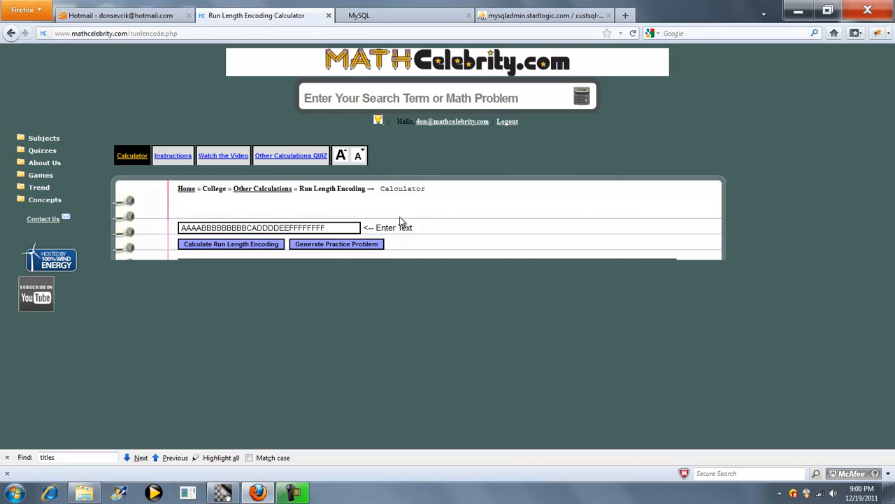
Calculate the encoding and review each run down to the final answer 4A9BCA4D2E7F.
left_click(231, 243)
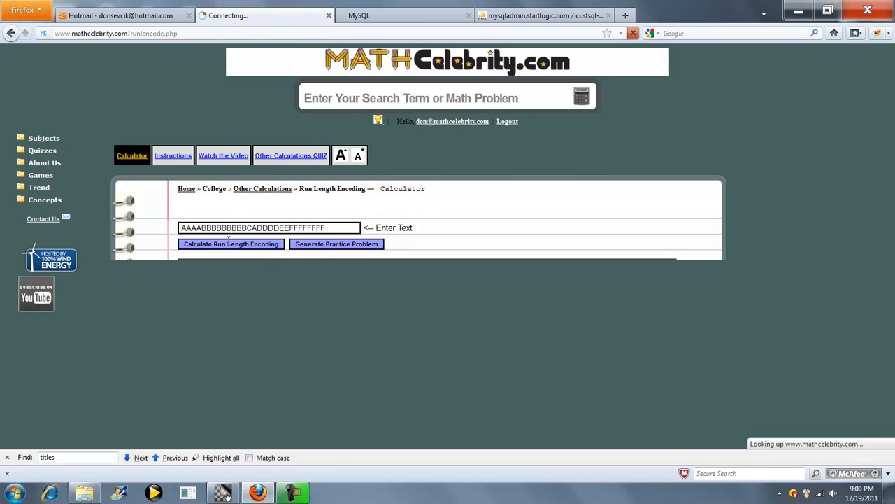
left_click(231, 244)
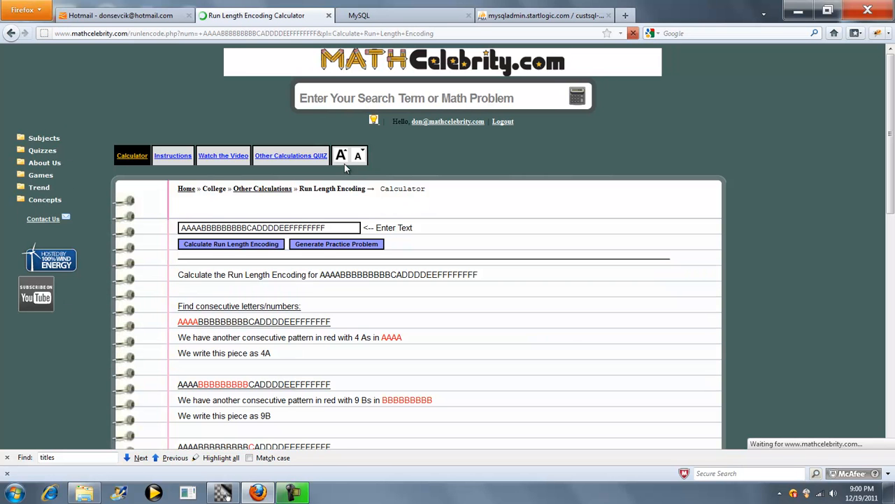
scroll("down", 3)
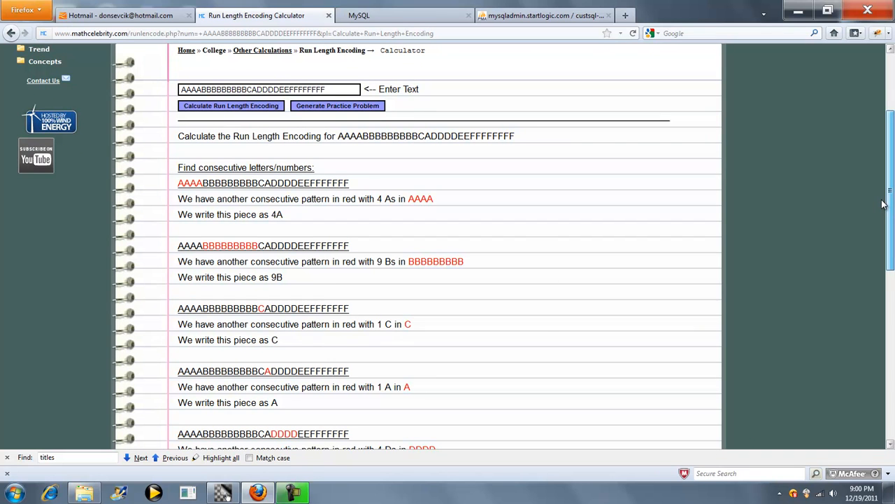
scroll("down", 3)
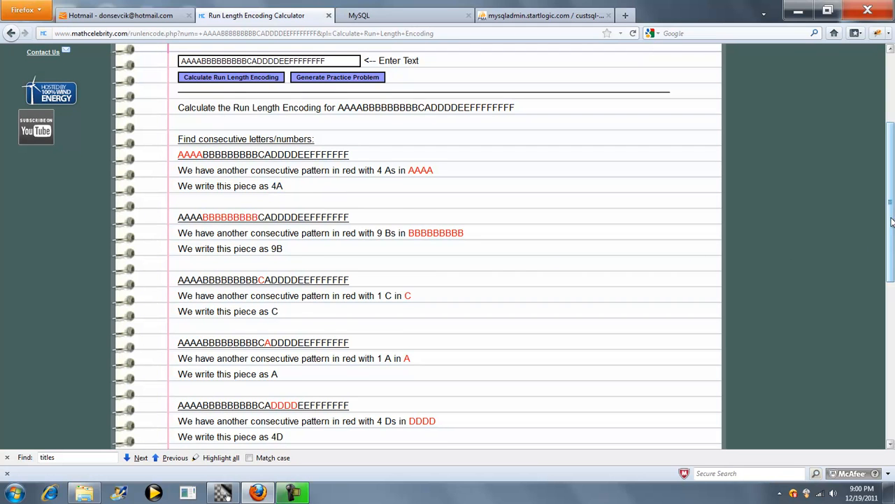
scroll("down", 3)
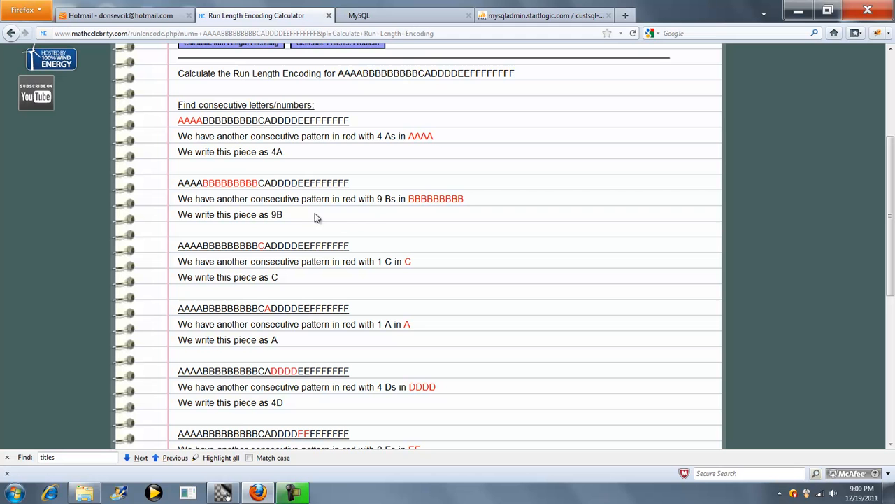
scroll("up", 3)
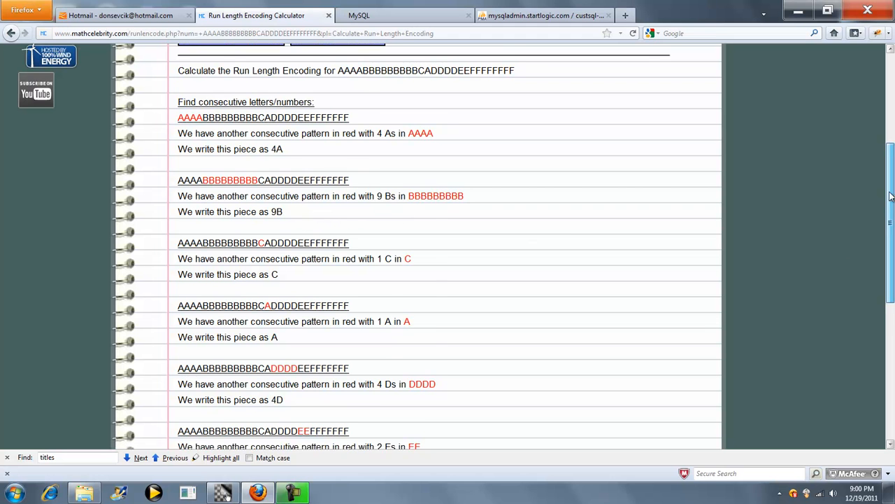
scroll("down", 3)
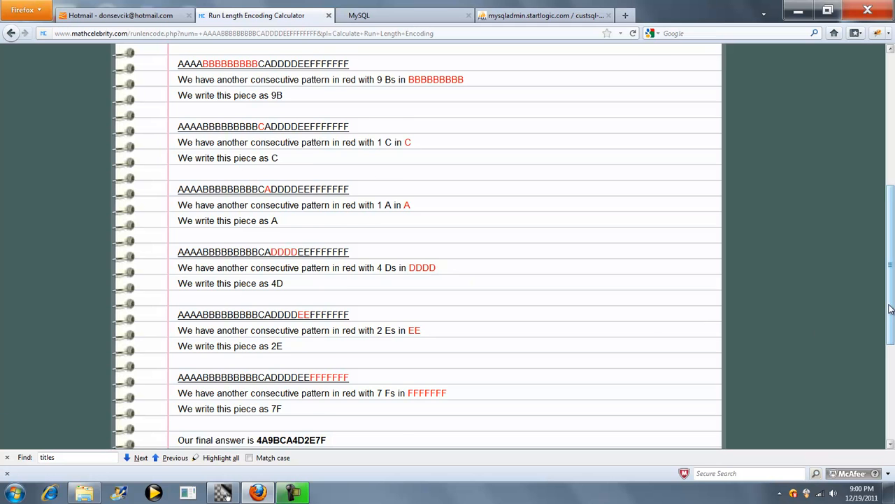
scroll("down", 3)
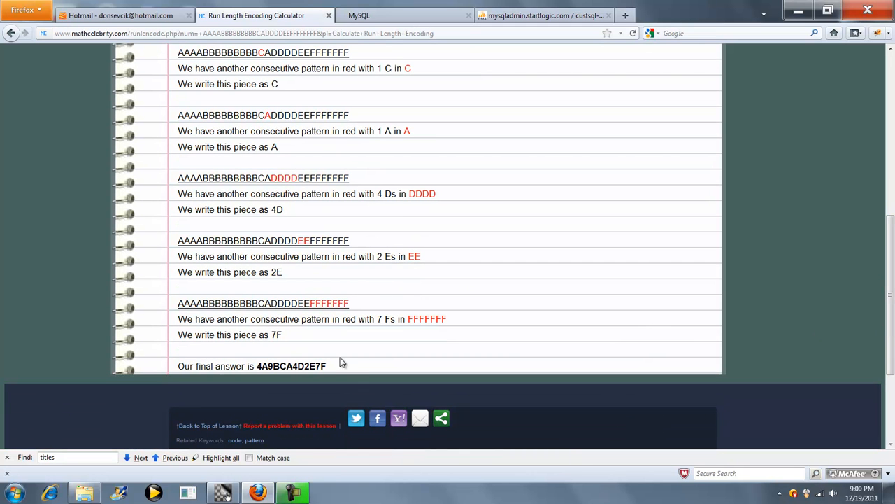
mouse_move(265, 371)
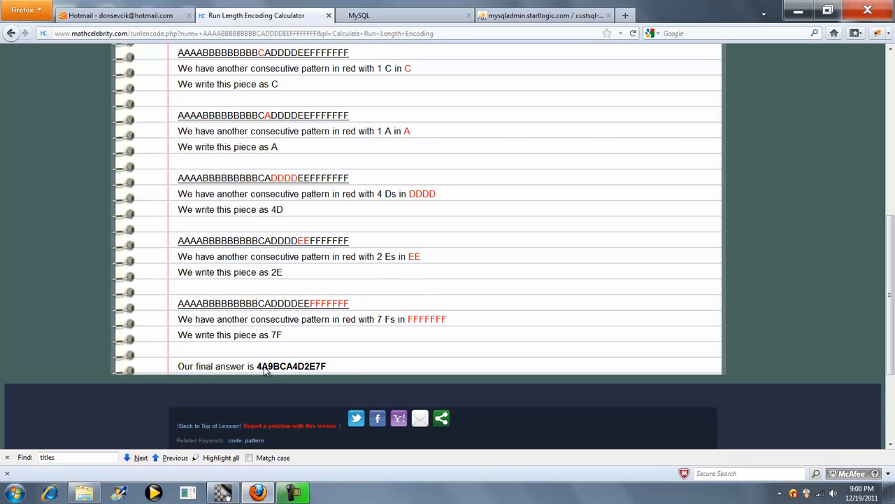
mouse_move(297, 371)
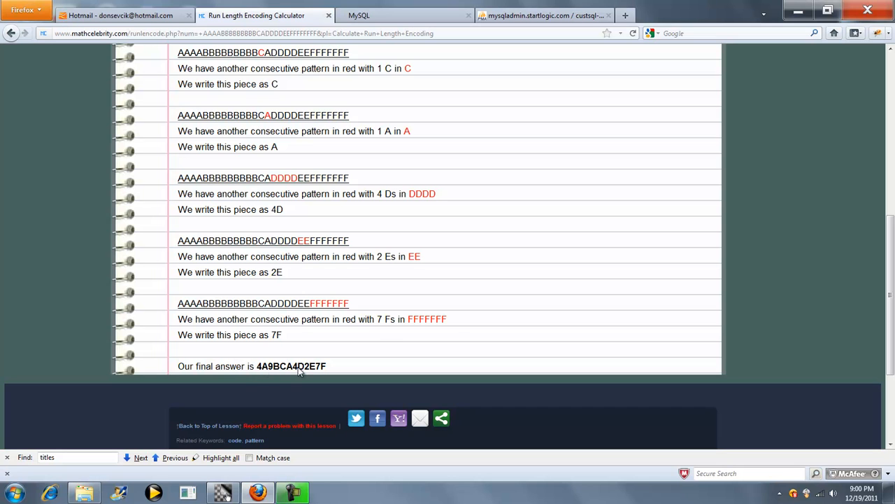
mouse_move(456, 320)
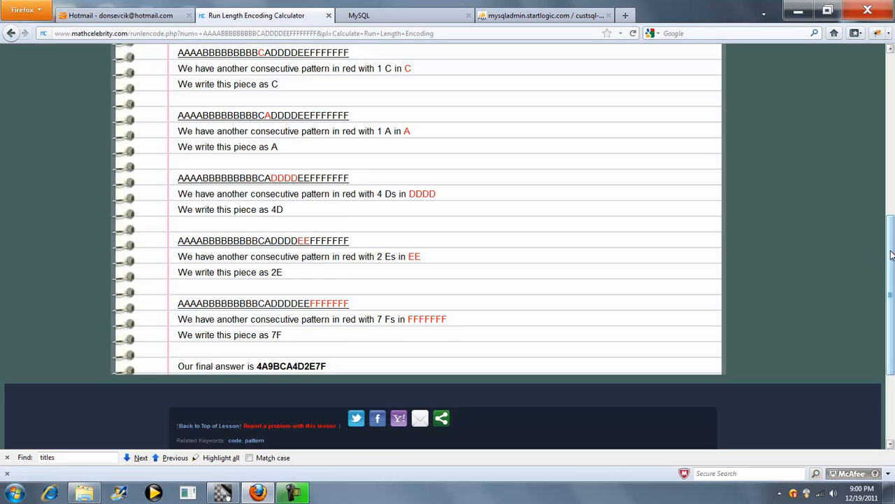
scroll("up", 3)
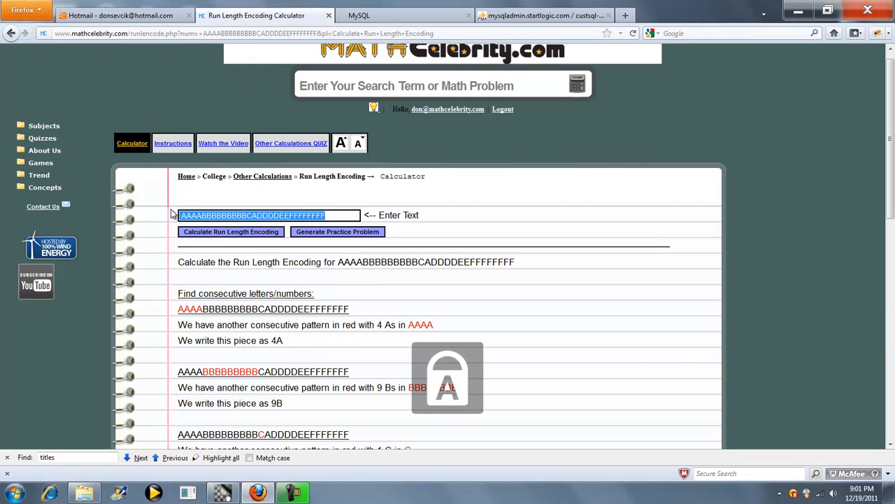
Enter XYYYYZZABBBCDDDDEEEFFF and calculate its run length encoding.
type("XYYYYZ")
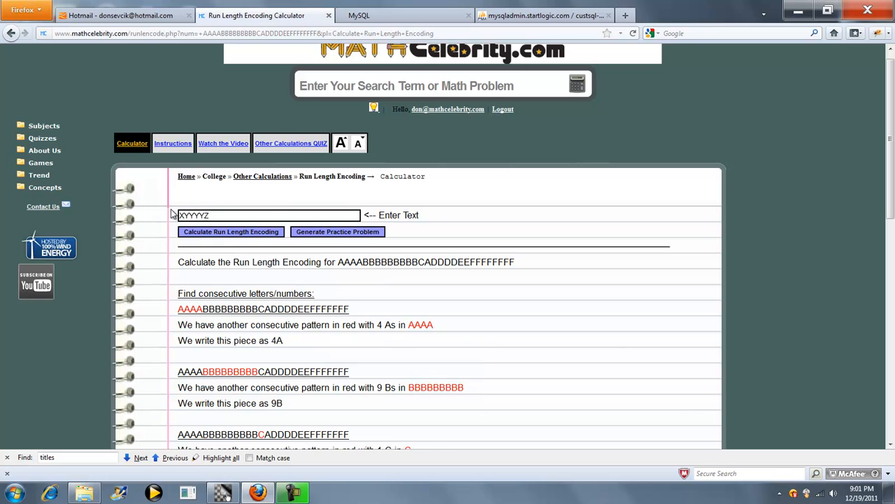
type("ZABBBCDDDDEEEFFFF")
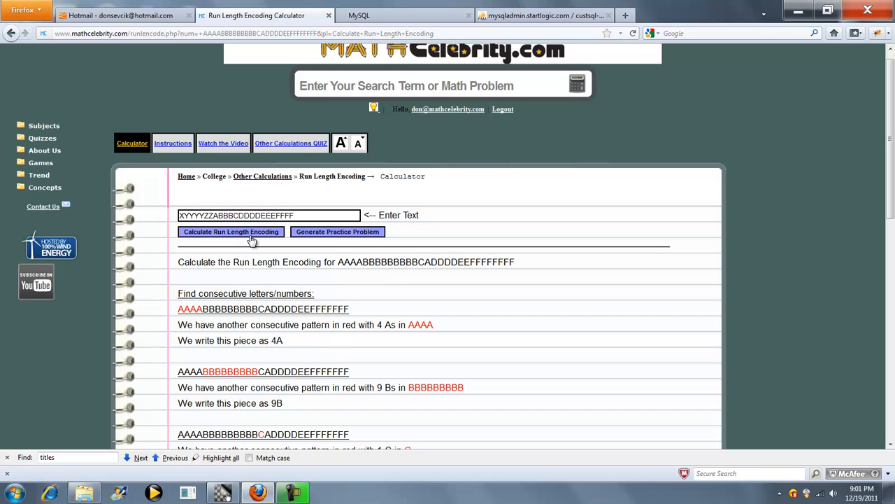
left_click(230, 233)
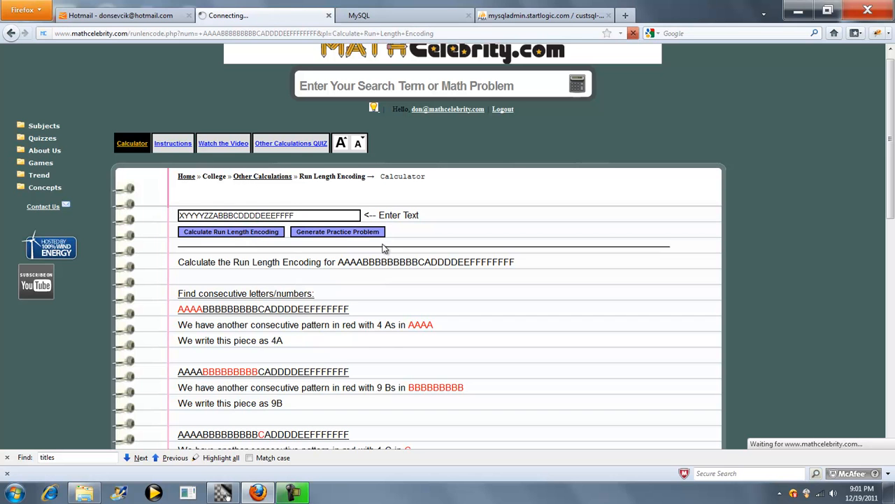
Review the step-by-step runs down to the final answer X4Y2ZA3BC4D3E3F, then return to the top.
left_click(231, 233)
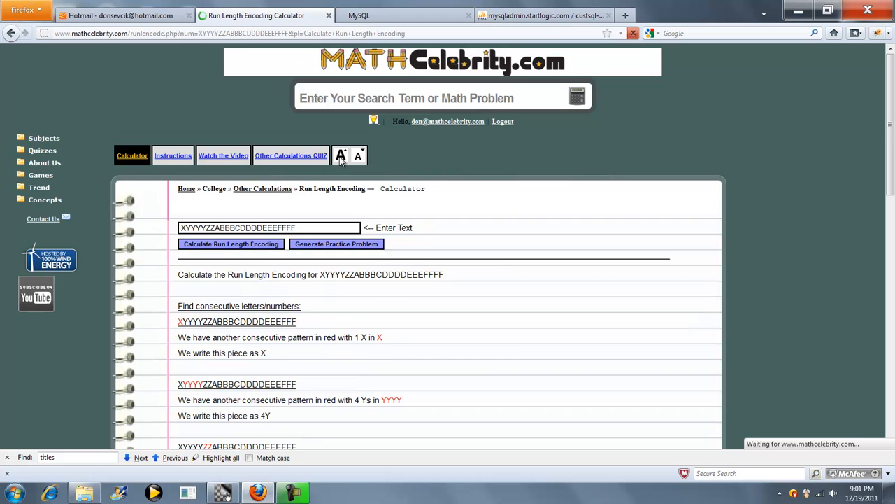
scroll("down", 3)
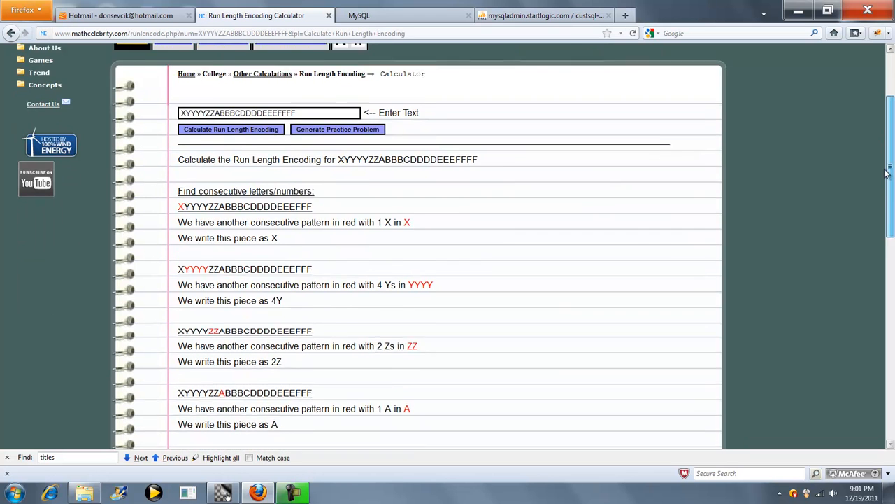
scroll("down", 3)
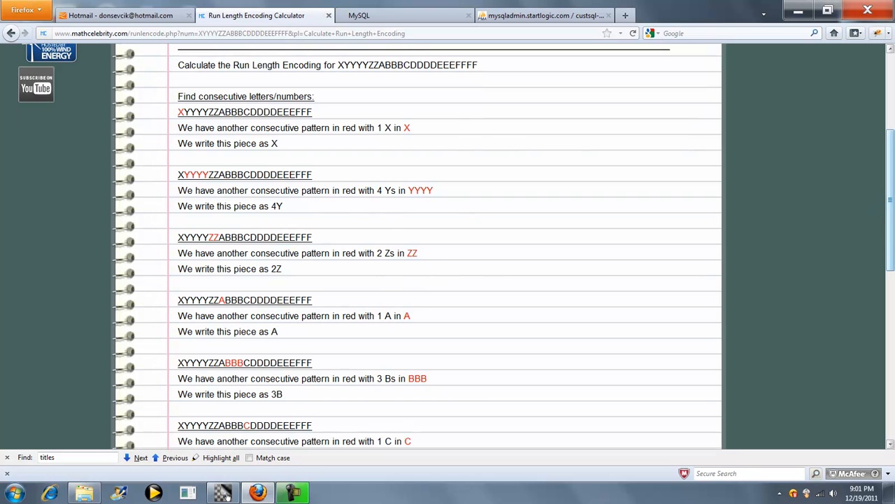
scroll("down", 3)
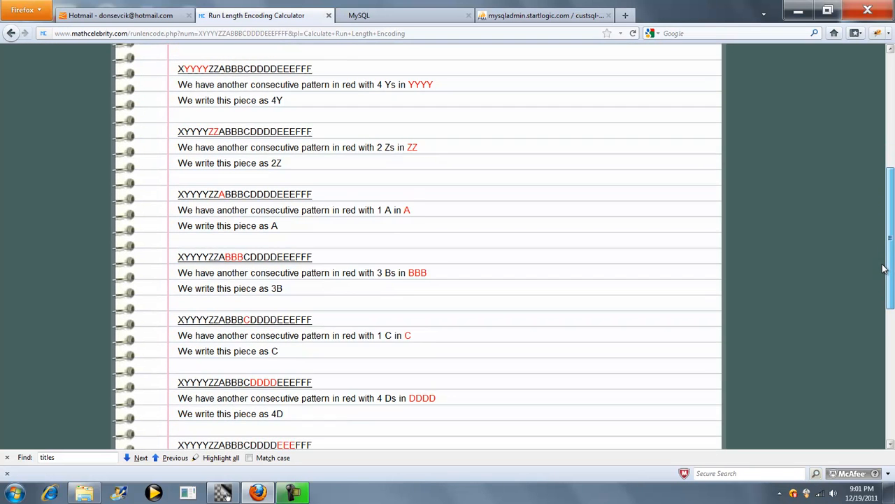
scroll("down", 3)
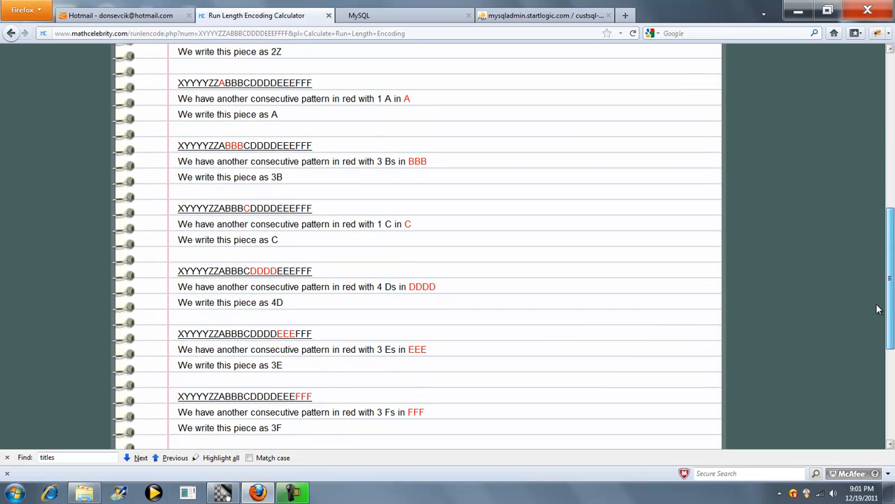
scroll("down", 3)
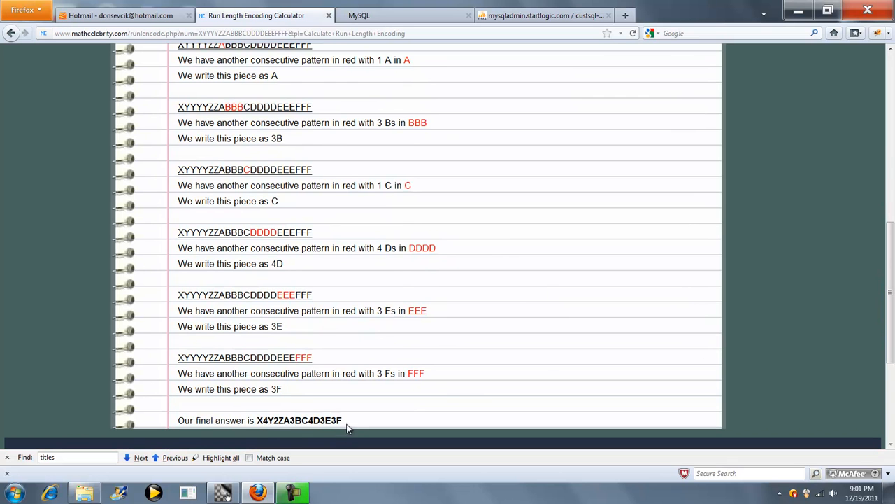
mouse_move(520, 319)
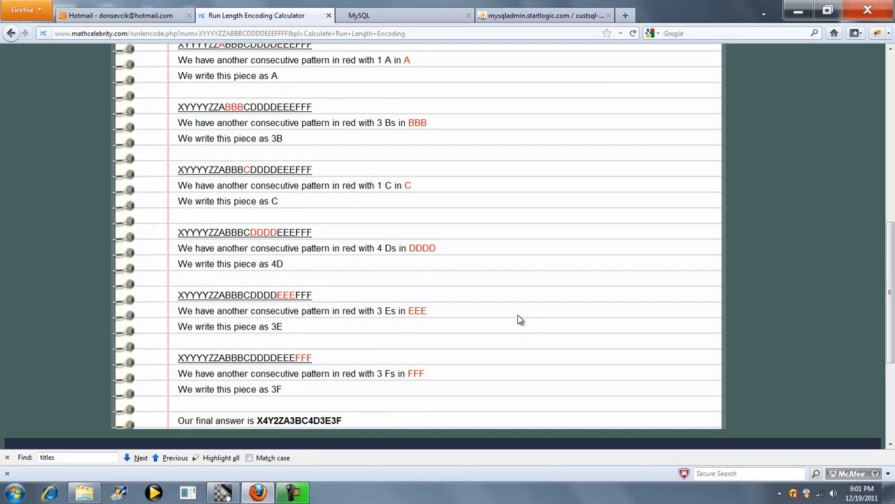
scroll("up", 3)
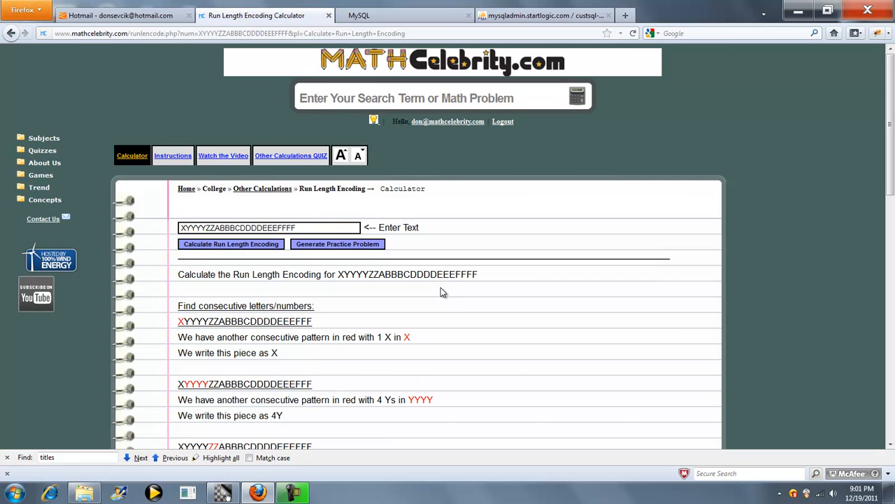
Generate a random practice string, then another, ending with FAXFSSCHXCFBMAA to encode.
left_click(338, 243)
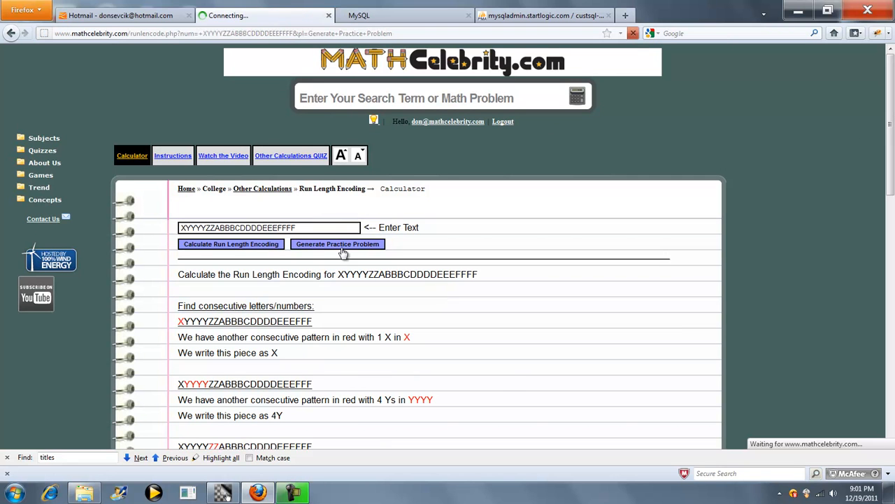
left_click(335, 243)
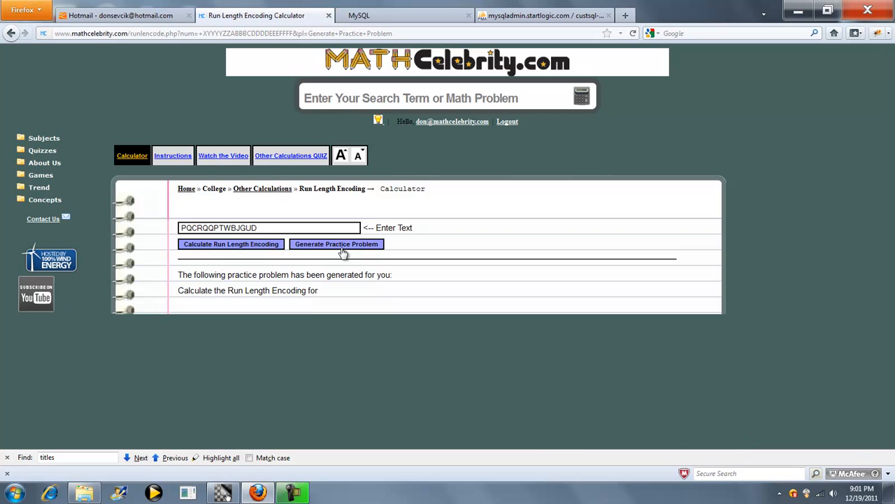
left_click(336, 243)
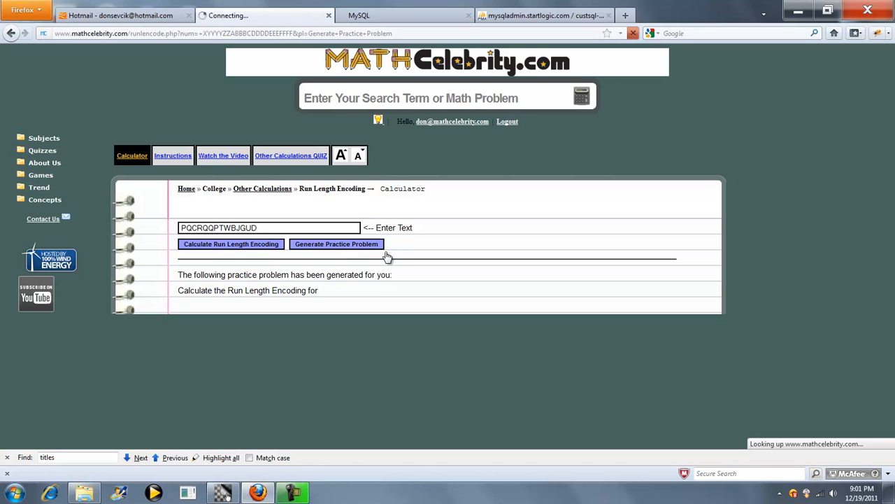
left_click(335, 244)
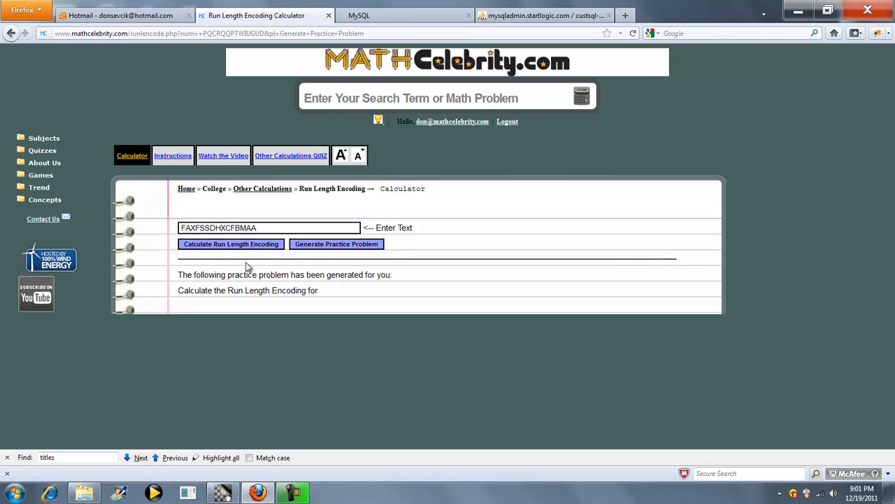
mouse_move(157, 230)
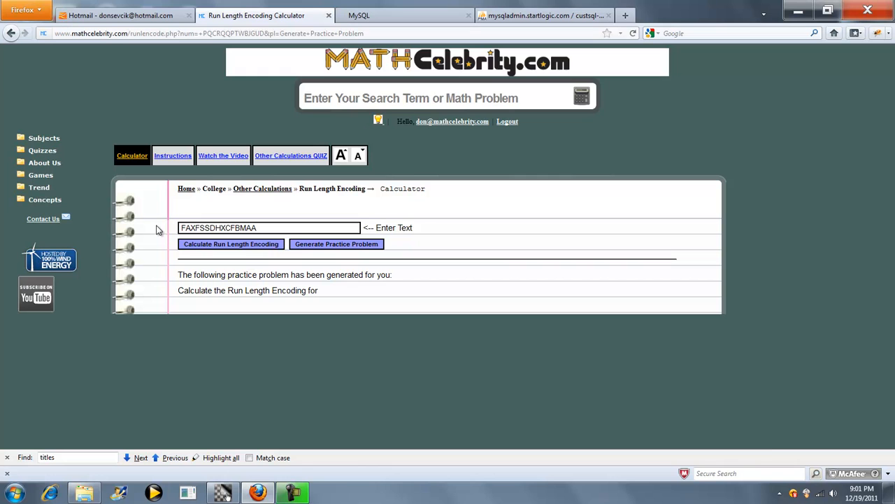
mouse_move(420, 218)
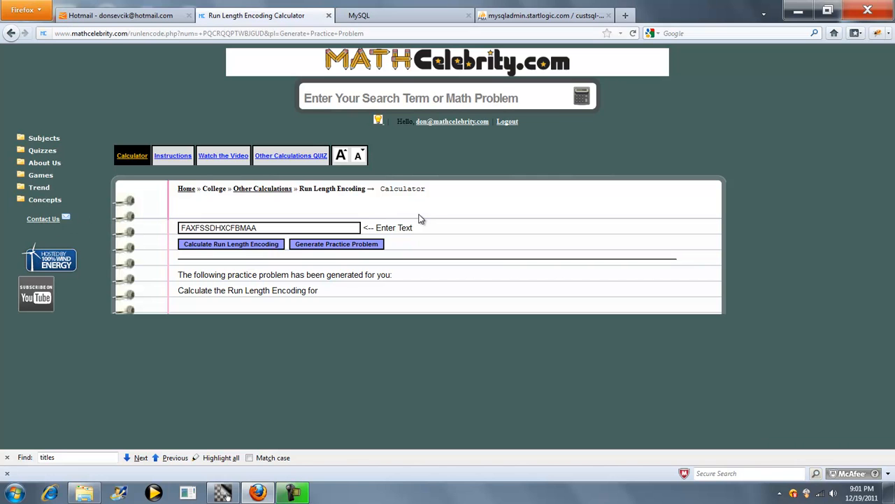